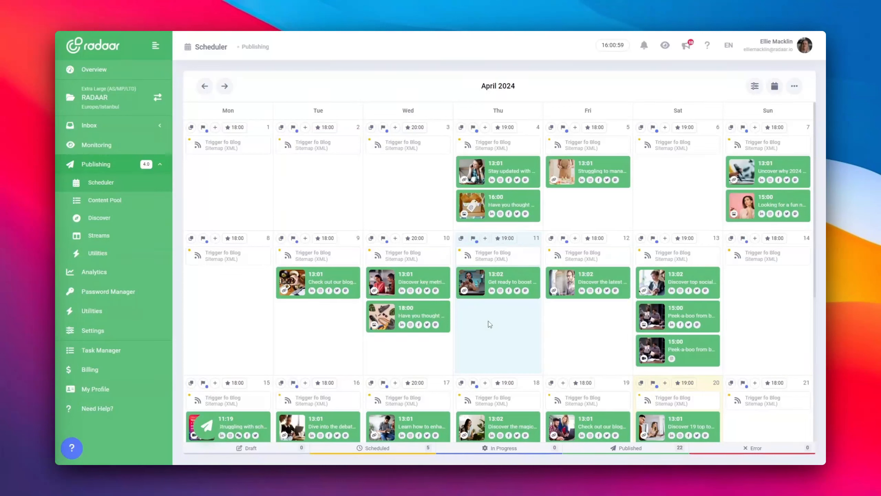
pyautogui.moveTo(478, 317)
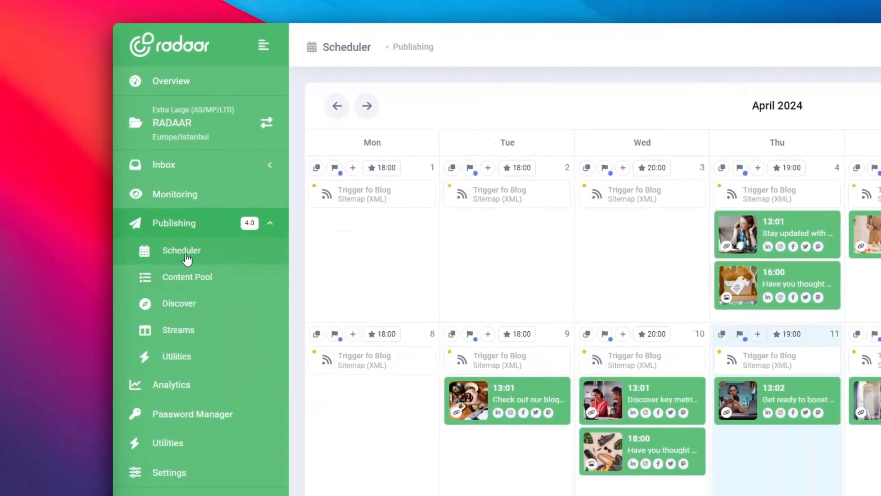
pyautogui.moveTo(268, 236)
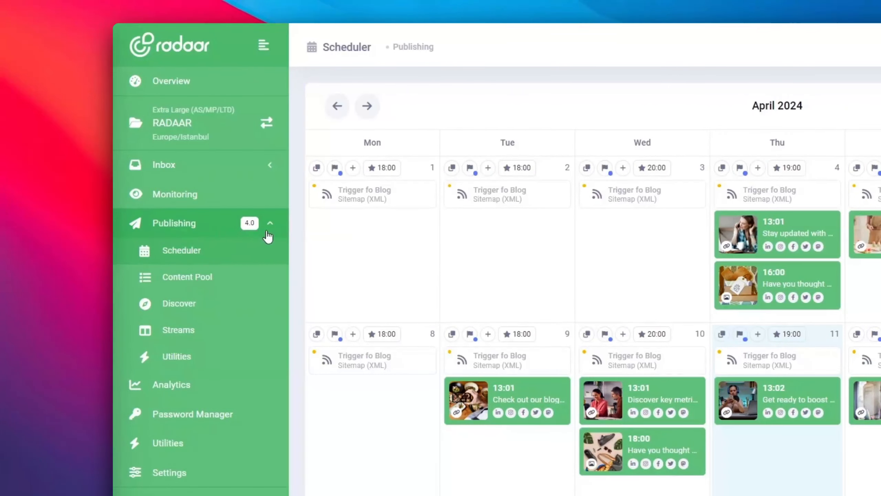
pyautogui.moveTo(274, 225)
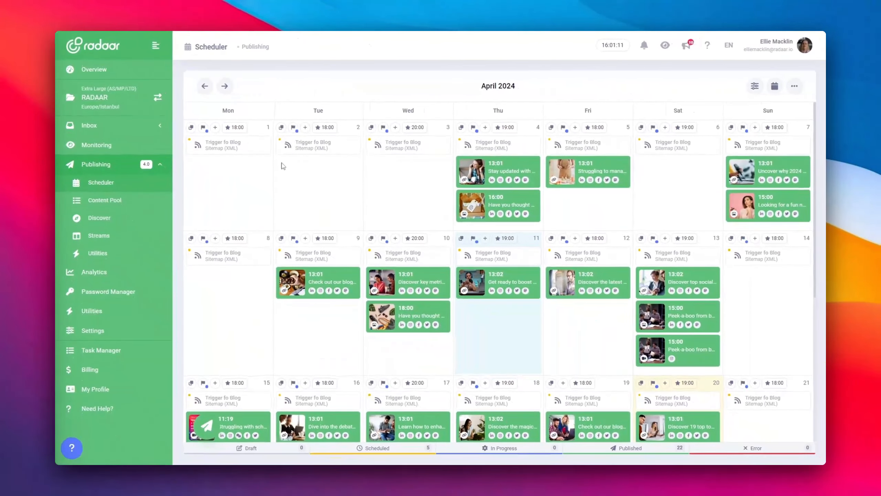
pyautogui.moveTo(392, 197)
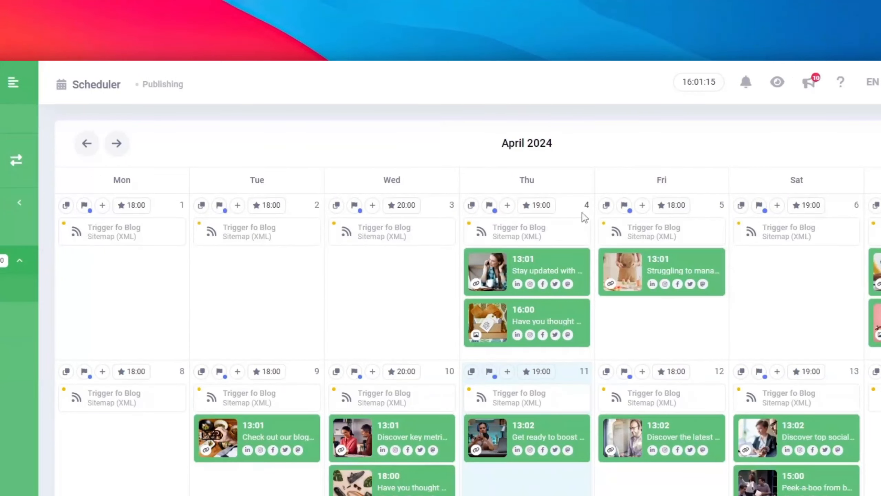
pyautogui.moveTo(372, 205)
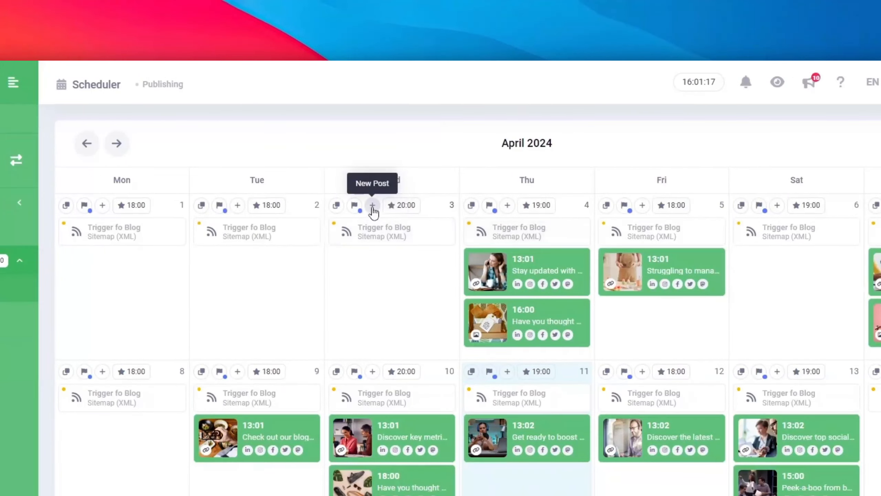
# Open and close the April 3 new post and April 2 note forms unsaved, then bring up calendar views
pyautogui.click(372, 205)
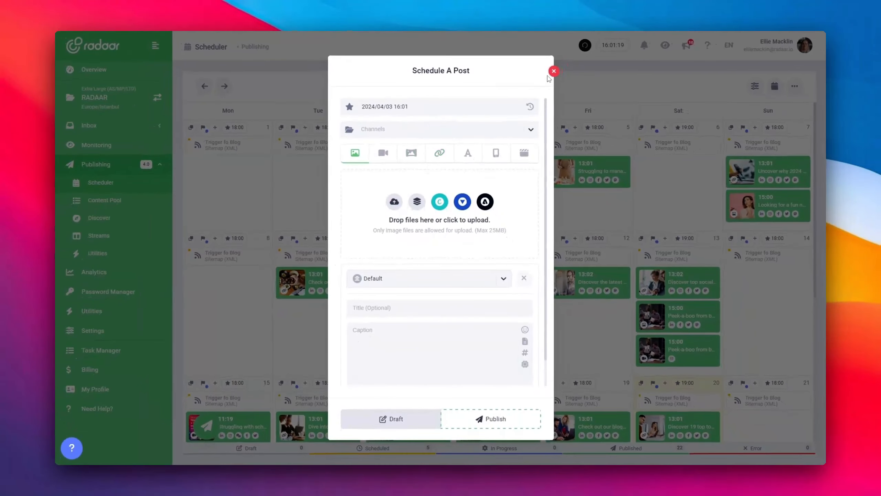
pyautogui.click(553, 72)
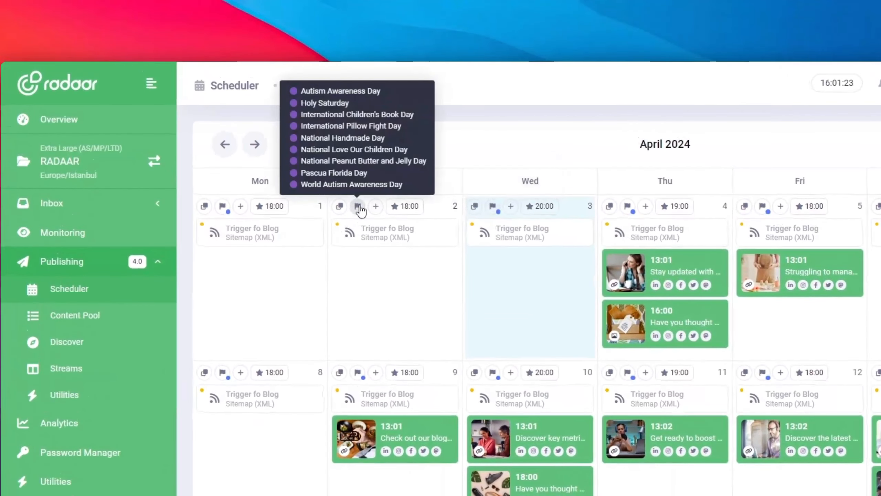
pyautogui.click(358, 207)
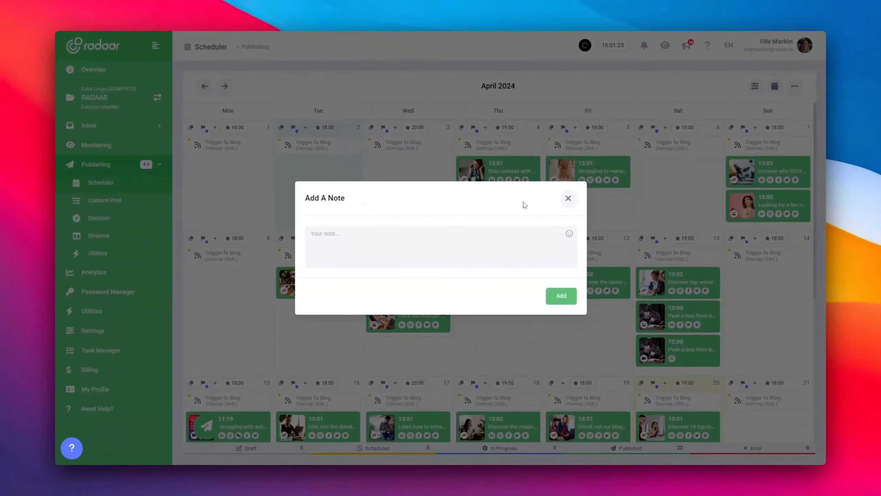
pyautogui.click(568, 198)
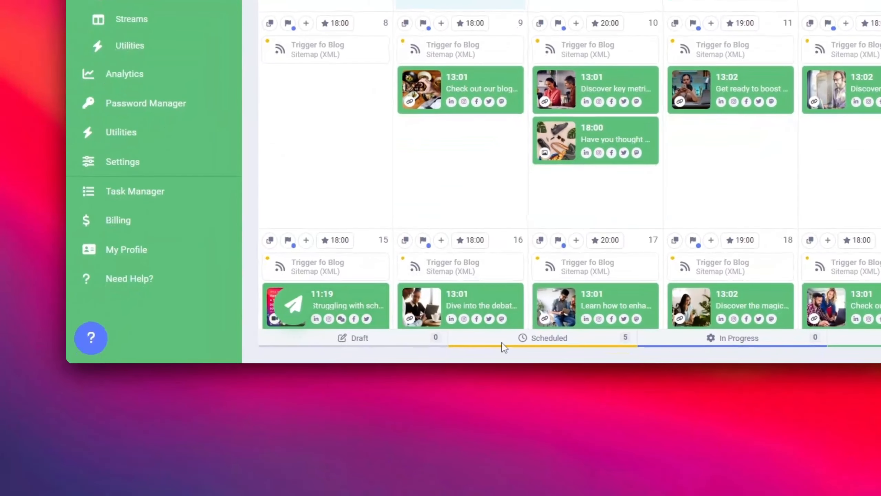
pyautogui.hscroll(3)
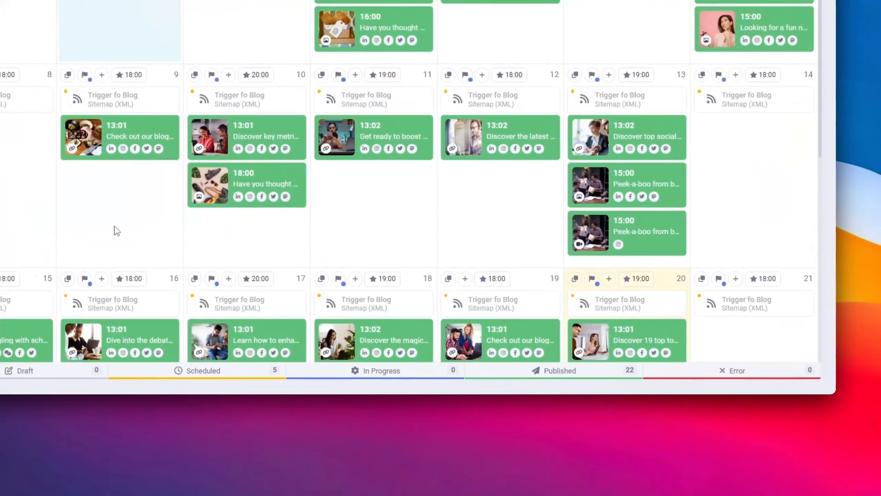
pyautogui.click(366, 143)
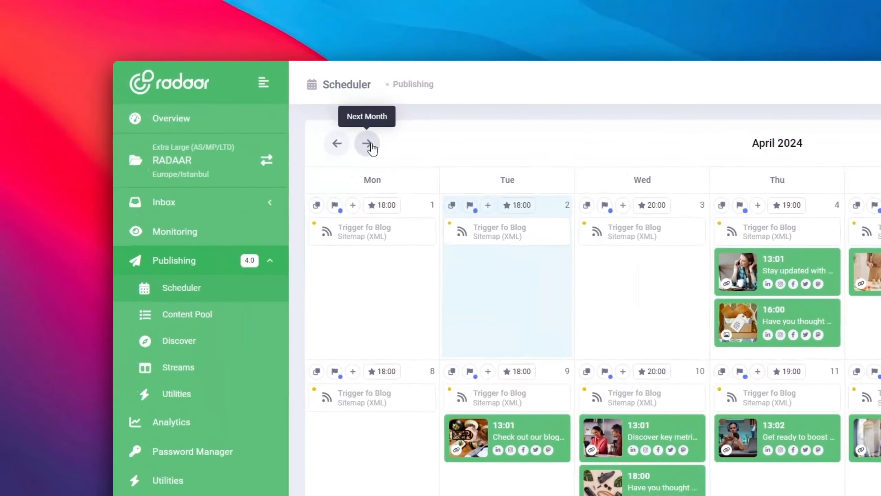
pyautogui.moveTo(336, 143)
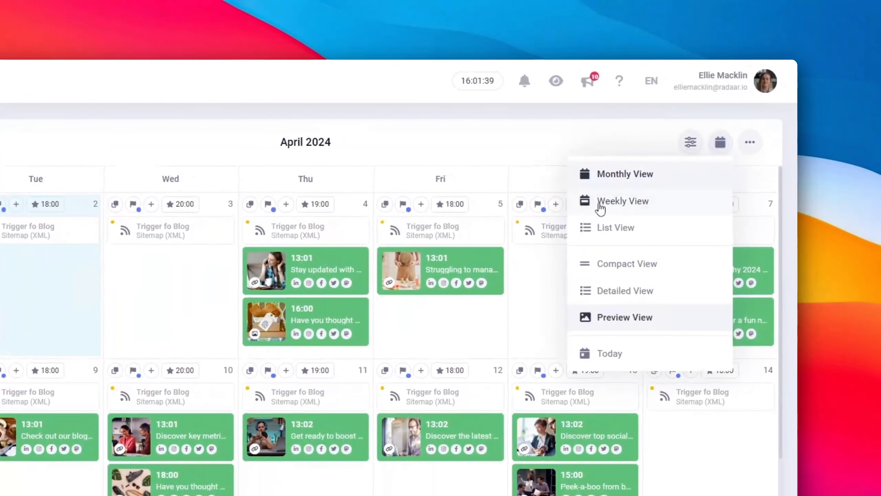
pyautogui.moveTo(619, 248)
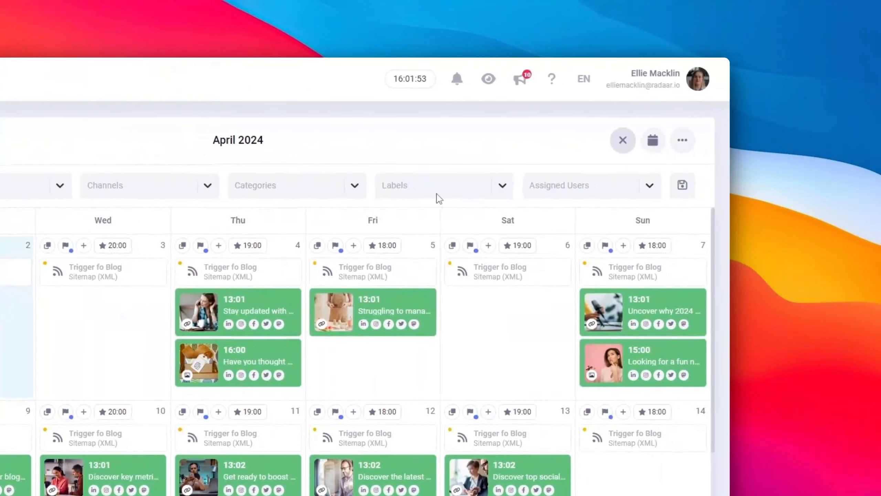
pyautogui.click(241, 117)
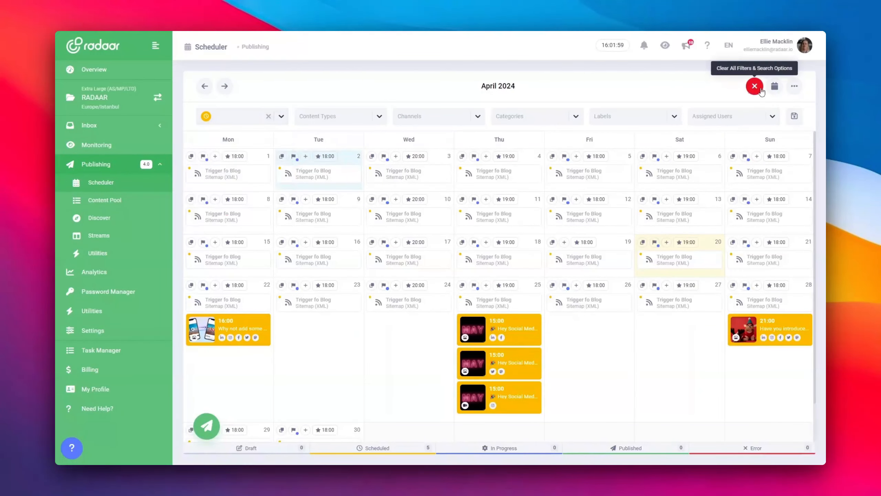
pyautogui.click(754, 86)
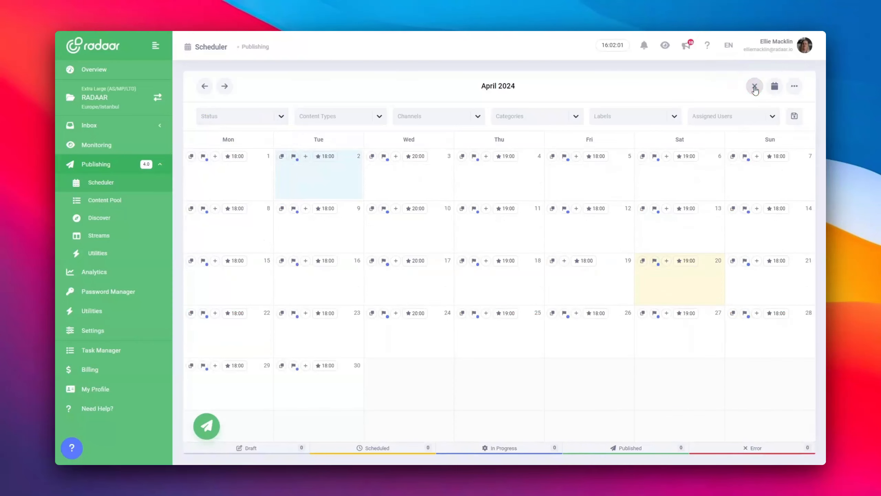
pyautogui.click(755, 86)
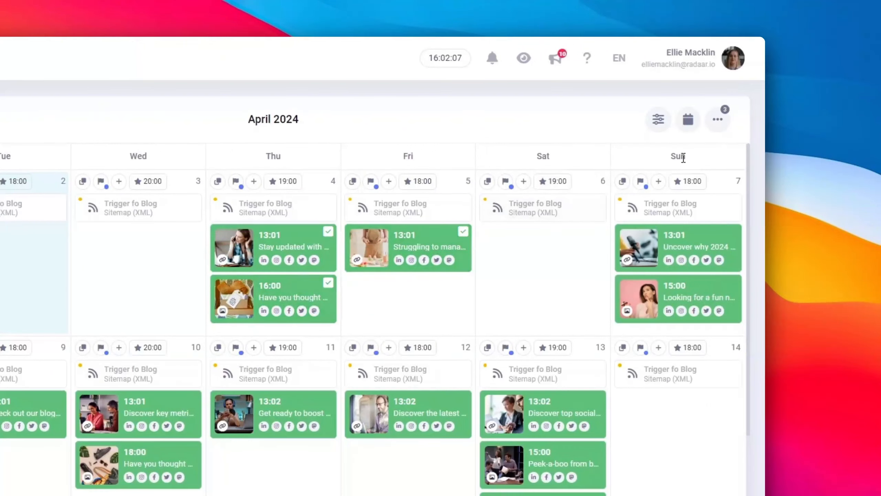
pyautogui.moveTo(718, 119)
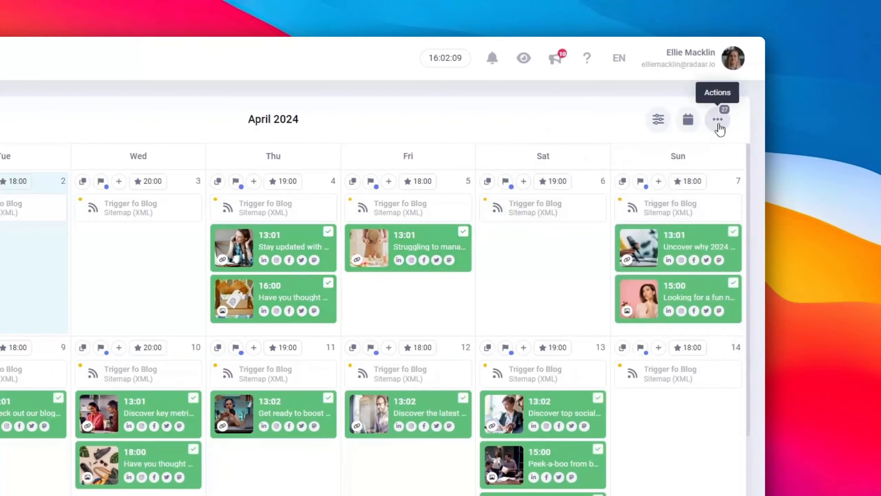
# Show the Schedule, Draft and Delete Selected actions for the 27 selected April posts
pyautogui.click(717, 119)
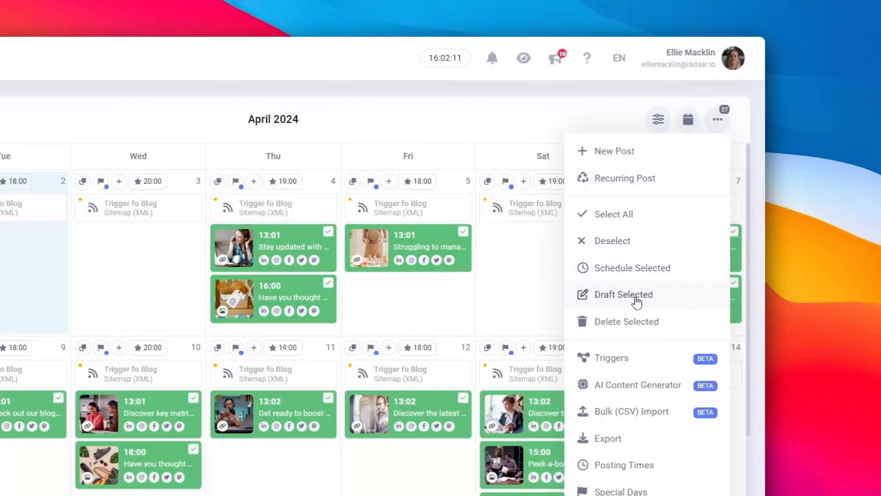
pyautogui.moveTo(626, 264)
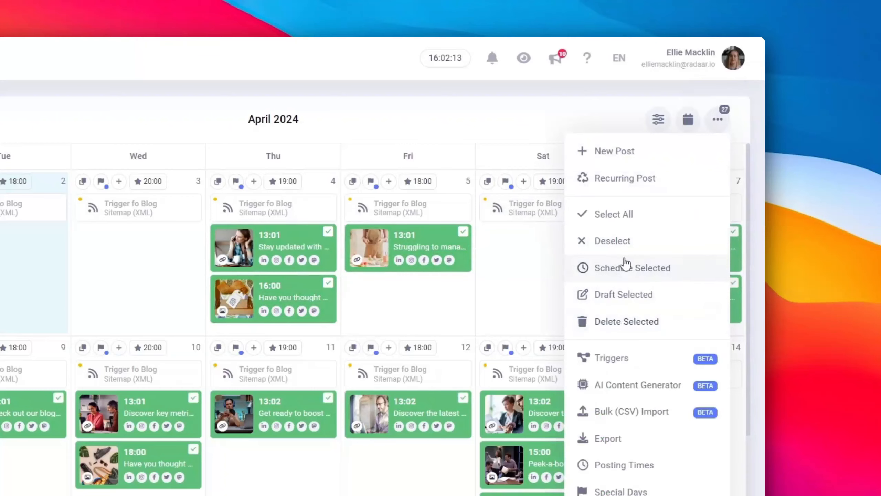